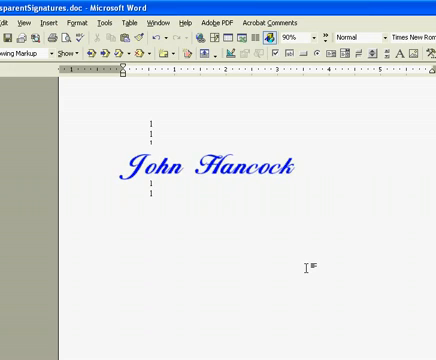
{"action": "mouse_move", "coordinate": [160, 135]}
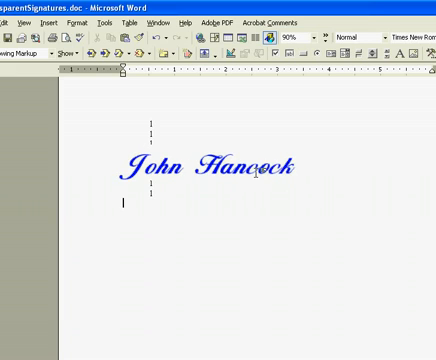
{"action": "mouse_move", "coordinate": [360, 215]}
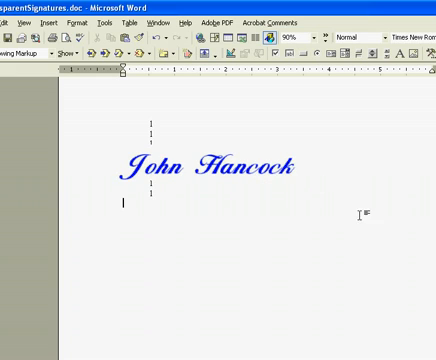
{"action": "mouse_move", "coordinate": [214, 206]}
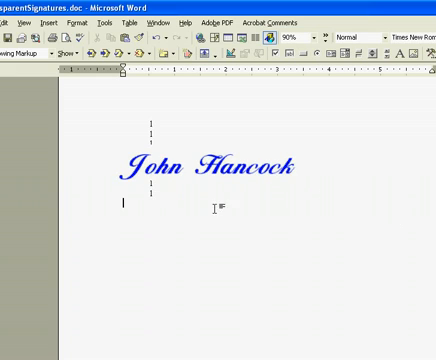
Step: Place the cursor above the John Hancock signature to add blank lines
{"action": "left_click", "coordinate": [205, 170]}
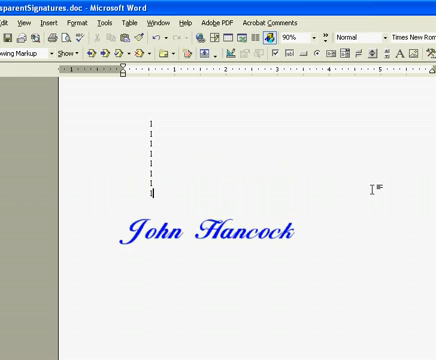
{"action": "mouse_move", "coordinate": [368, 230]}
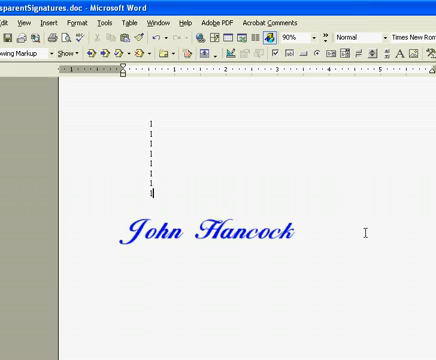
{"action": "mouse_move", "coordinate": [368, 267]}
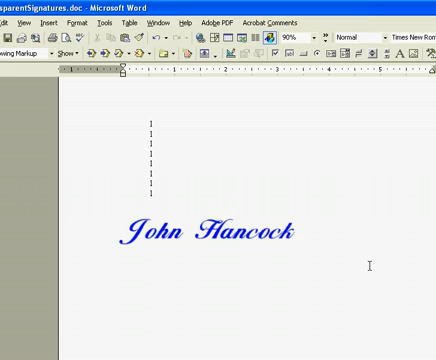
{"action": "mouse_move", "coordinate": [343, 270]}
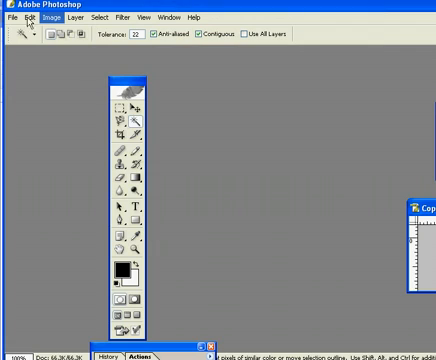
{"action": "mouse_move", "coordinate": [22, 28]}
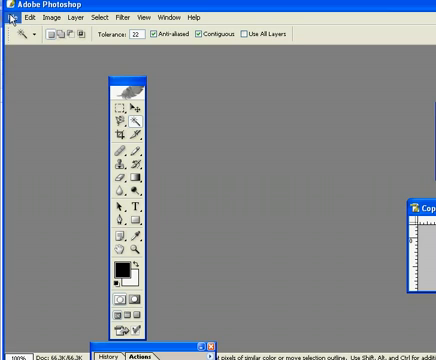
Step: Create a new 338 x 67 px transparent image named Joh-Hancock.gif
{"action": "left_click", "coordinate": [20, 17]}
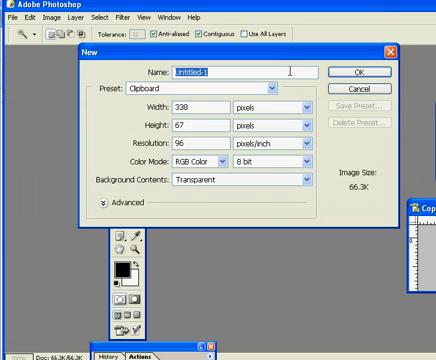
{"action": "type", "text": "John"}
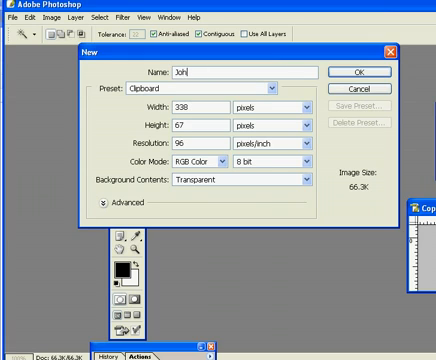
{"action": "type", "text": "-Hancock.gif"}
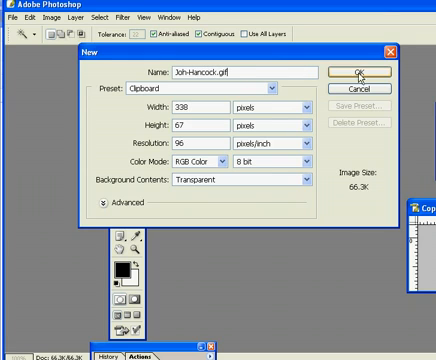
{"action": "left_click", "coordinate": [345, 71]}
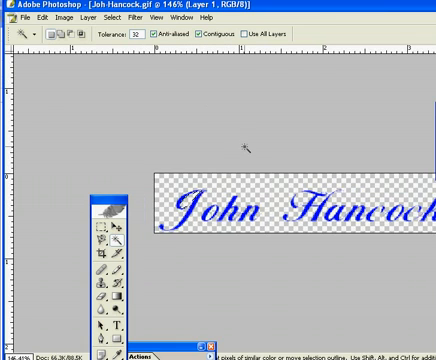
Step: Paste the blue John Hancock signature onto the transparent canvas
{"action": "left_click", "coordinate": [15, 18]}
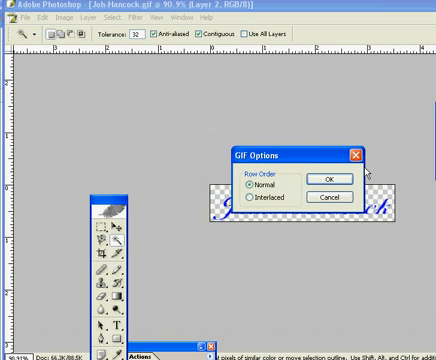
Step: Confirm the GIF options with Normal row order to save the signature
{"action": "left_click", "coordinate": [330, 180]}
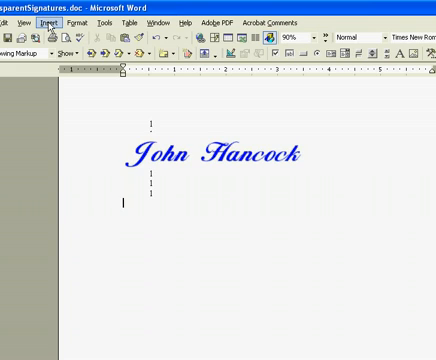
Step: Insert the saved signature GIF into the Word document from file
{"action": "left_click", "coordinate": [62, 23]}
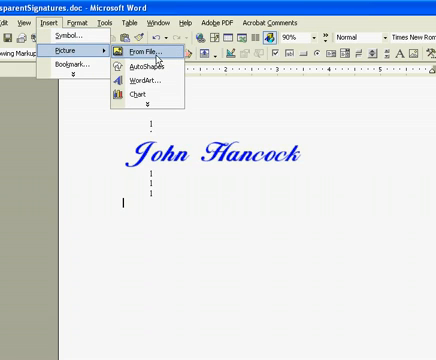
{"action": "left_click", "coordinate": [143, 49]}
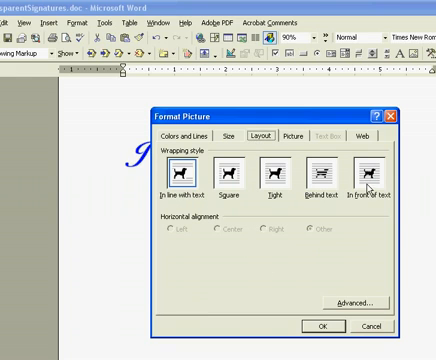
Step: Set the signature picture to In front of text and drag it below the typed signature
{"action": "left_click", "coordinate": [317, 326]}
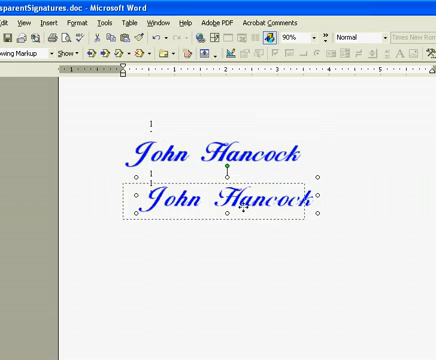
{"action": "left_click", "coordinate": [220, 155]}
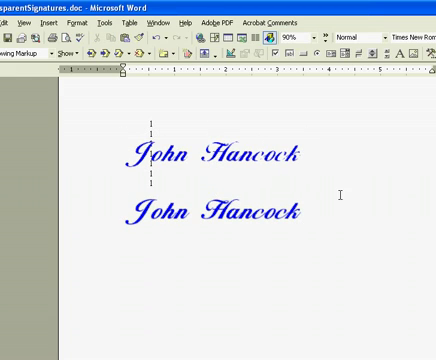
{"action": "mouse_move", "coordinate": [319, 211]}
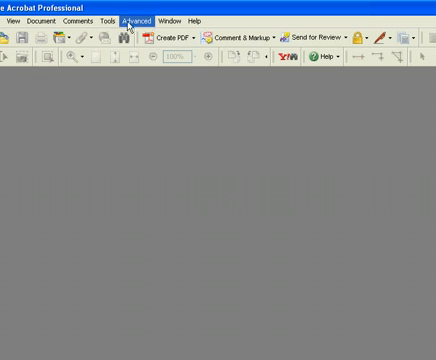
Step: Start a custom stamp in Acrobat and select the John Hancock signature image
{"action": "left_click", "coordinate": [103, 19]}
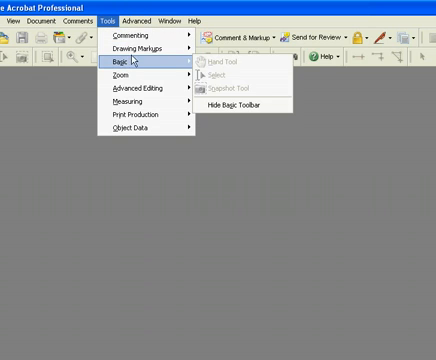
{"action": "mouse_move", "coordinate": [140, 36]}
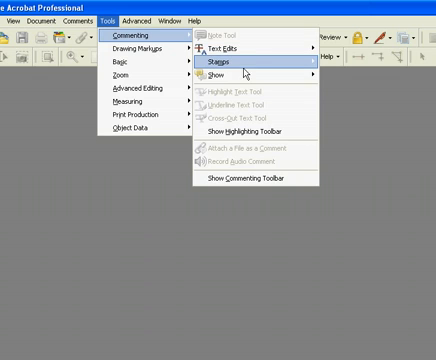
{"action": "left_click", "coordinate": [214, 64]}
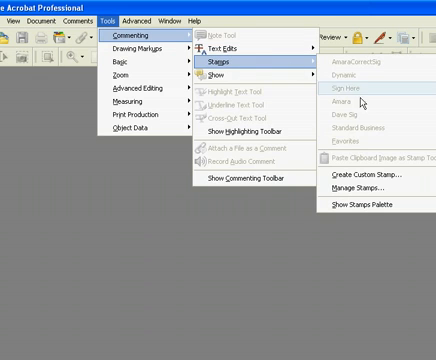
{"action": "left_click", "coordinate": [360, 169]}
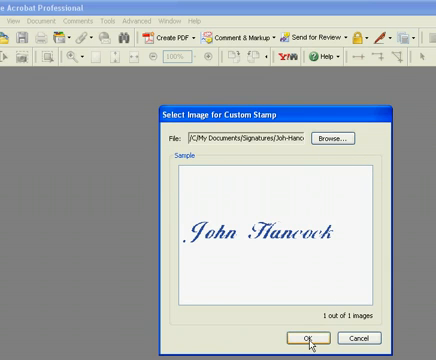
Step: Accept the image and save stamp 'Hancock' in new category 'Show You'
{"action": "left_click", "coordinate": [310, 337]}
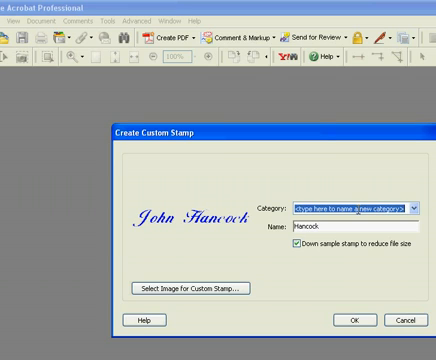
{"action": "type", "text": "Show YOu"}
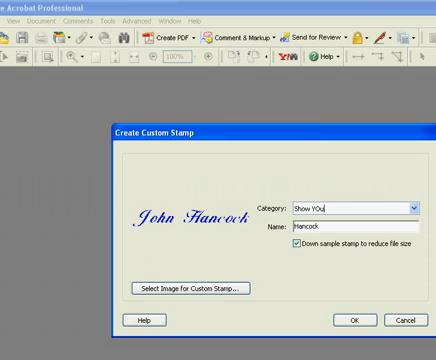
{"action": "key", "text": "BackSpace"}
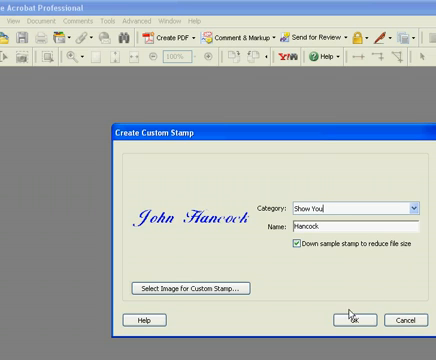
{"action": "left_click", "coordinate": [352, 319]}
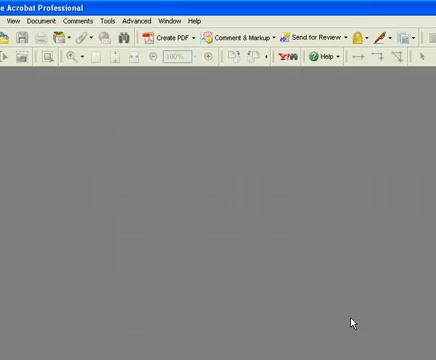
{"action": "mouse_move", "coordinate": [351, 249]}
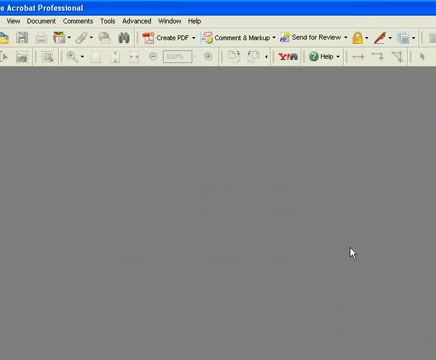